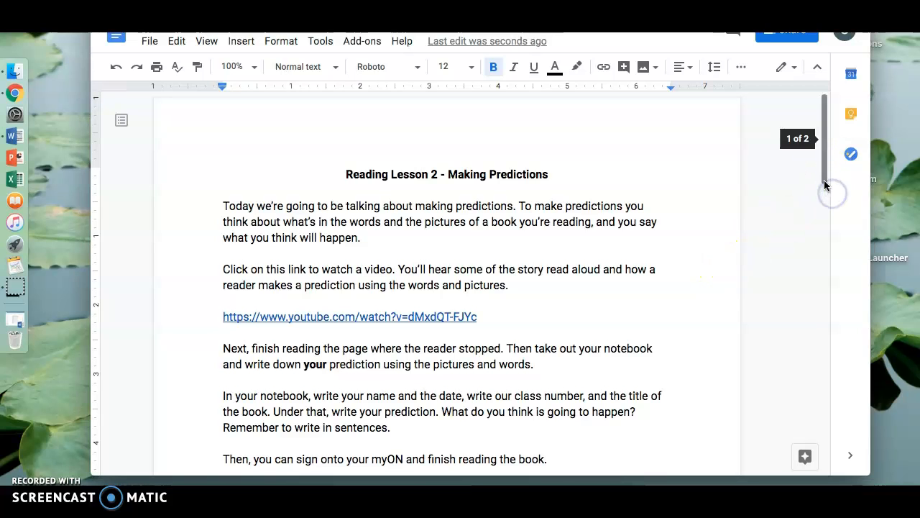
scroll("down", 3)
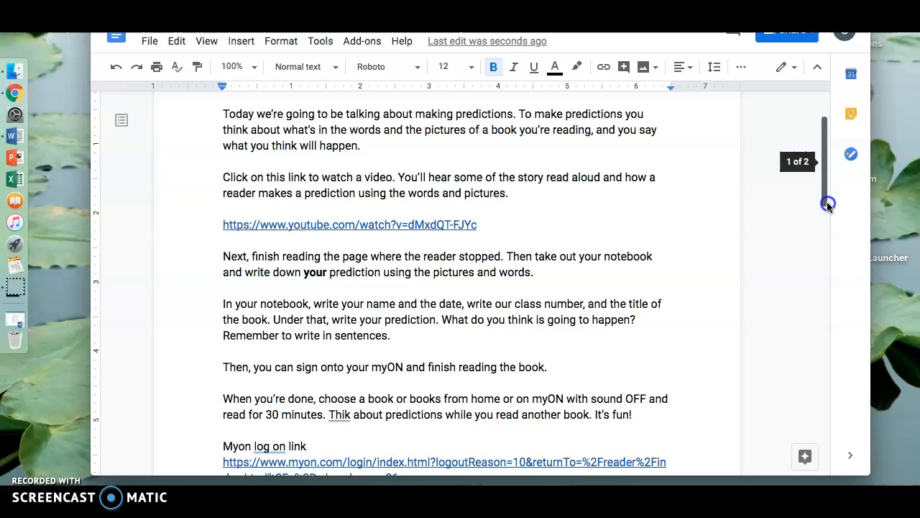
scroll("down", 3)
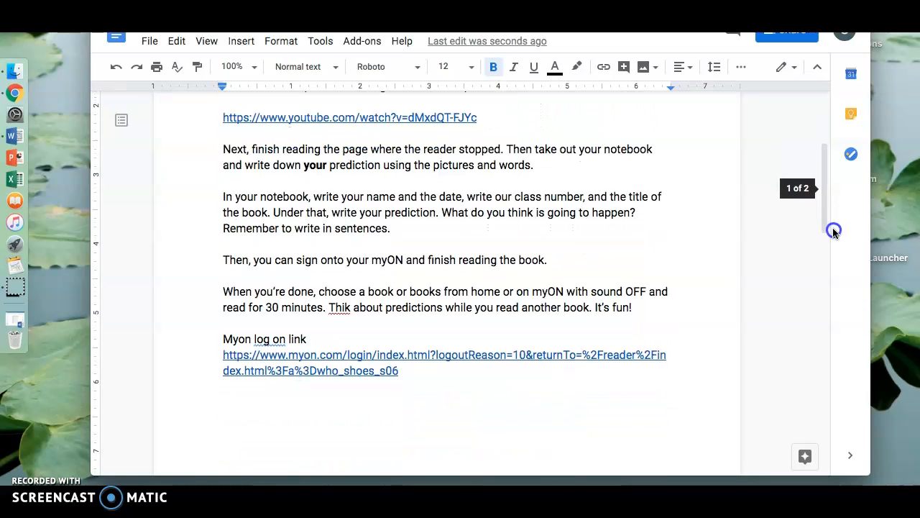
mouse_move(834, 233)
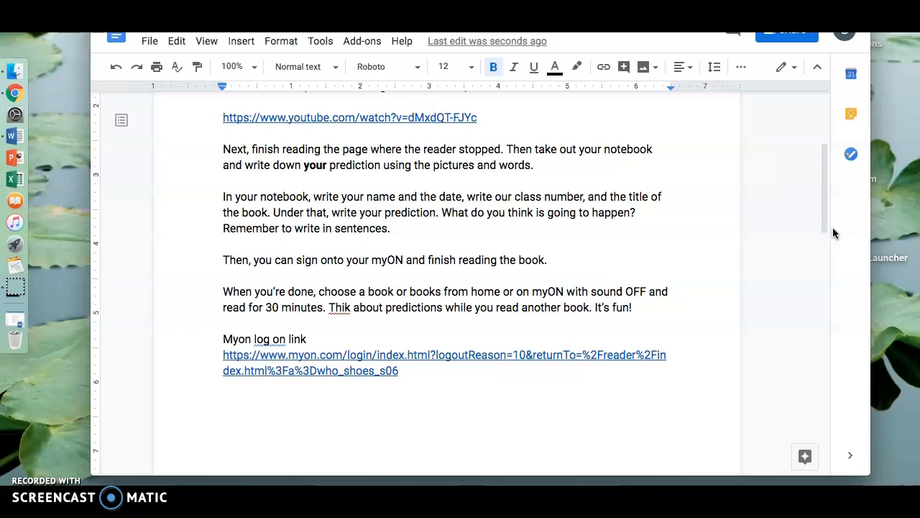